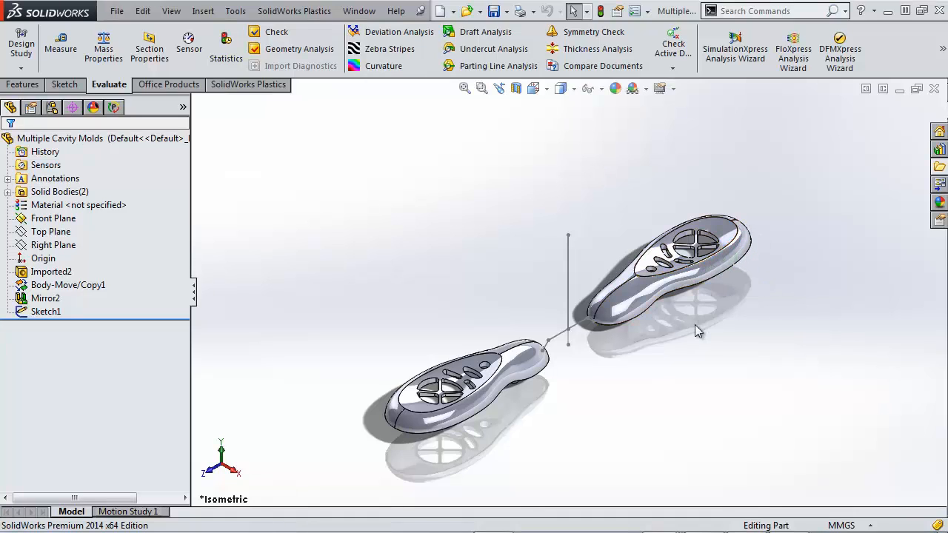
mouse_move(656, 270)
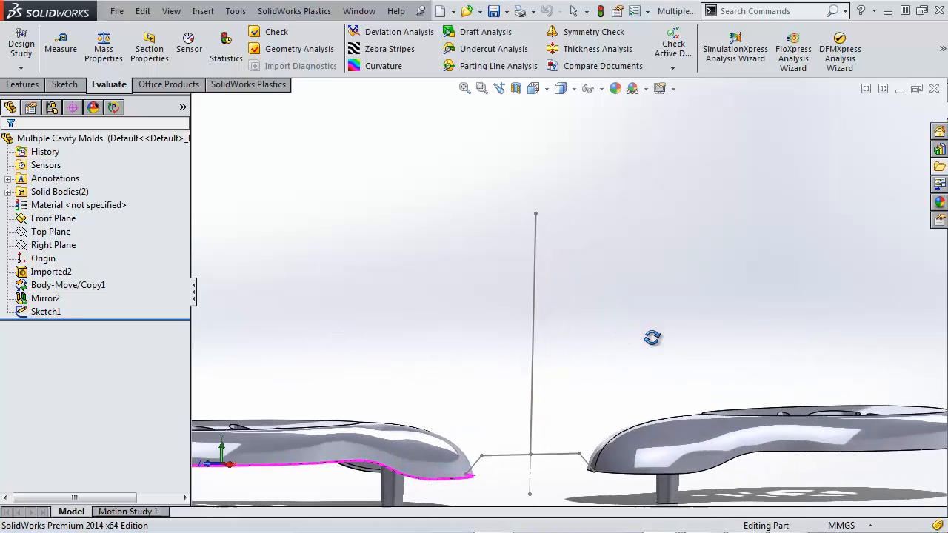
- Orbit in close to the sprue and runner joining the two remote-control cavities
left_click_drag(652, 337, 667, 412)
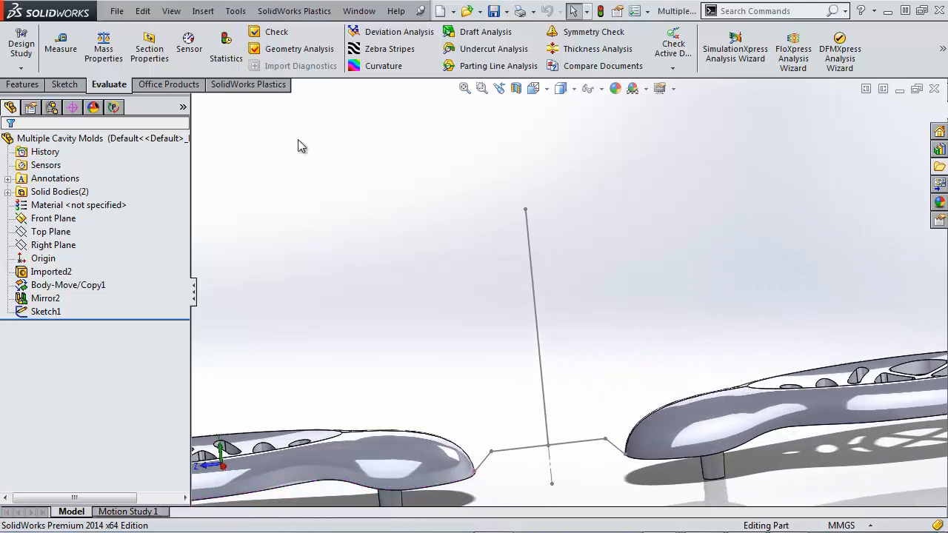
- Show the mould's Plastics study tree with mesh, material, process and results items
left_click(114, 108)
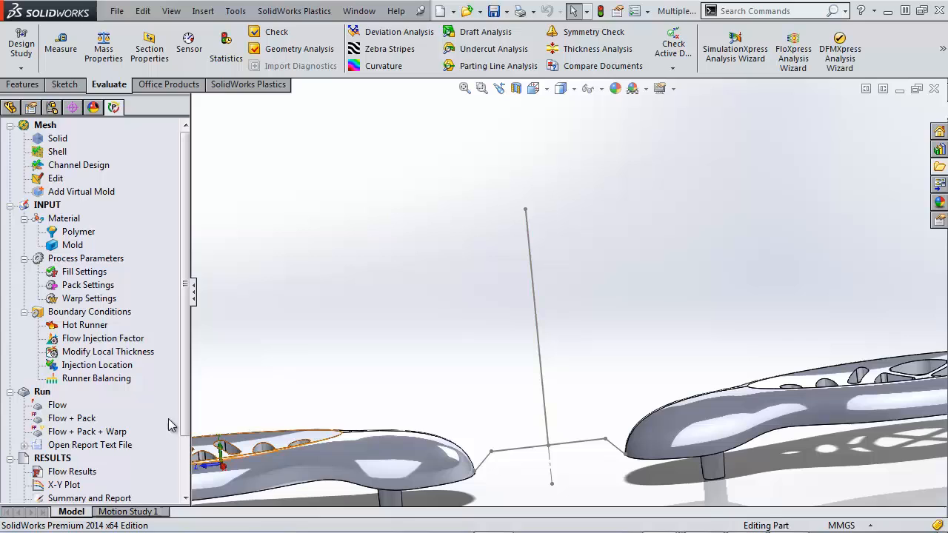
mouse_move(134, 456)
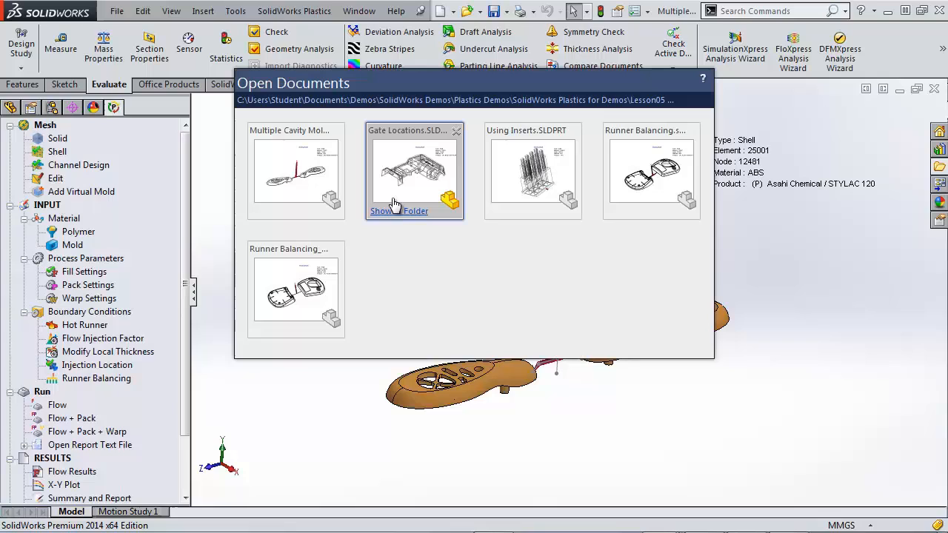
mouse_move(296, 289)
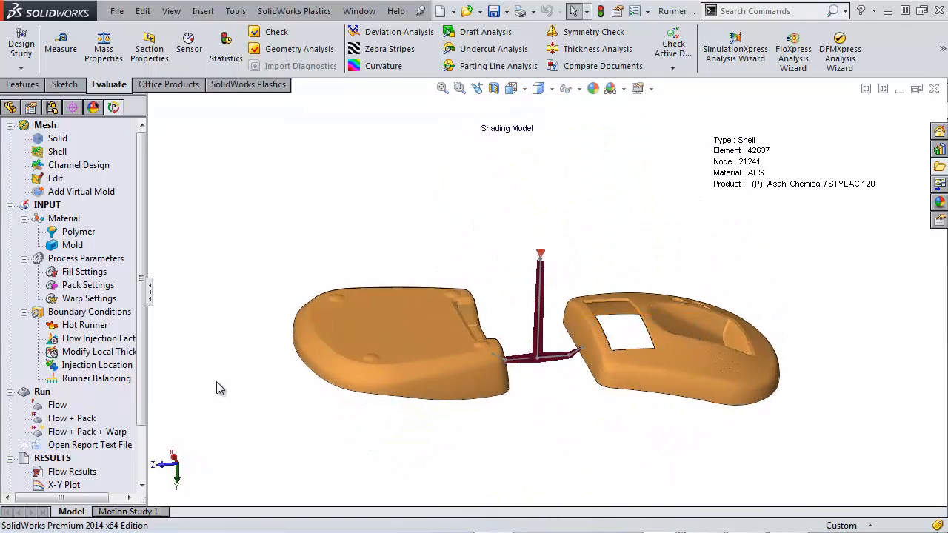
- Display the two mouse shells' Fill Time flow results, then rotate the model
scroll("down", 3)
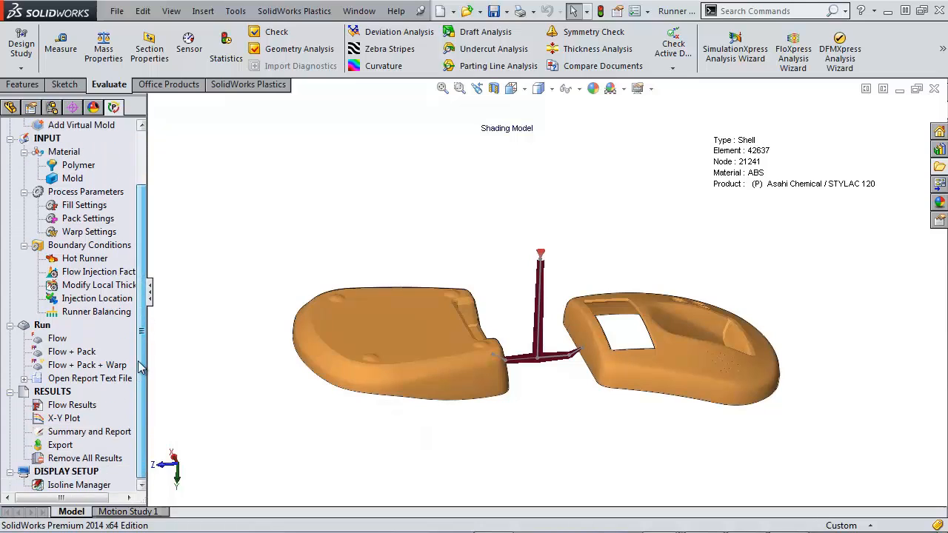
left_click(71, 404)
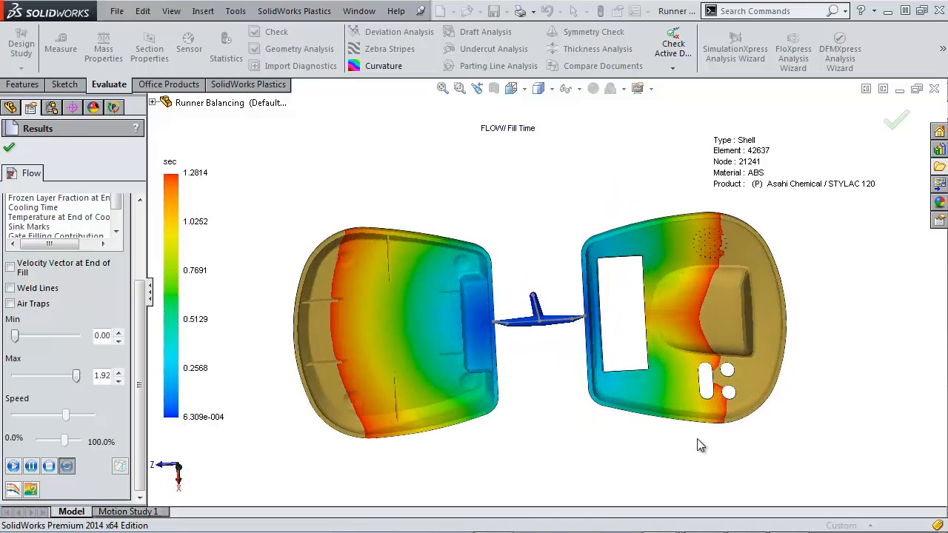
left_click_drag(700, 445, 300, 269)
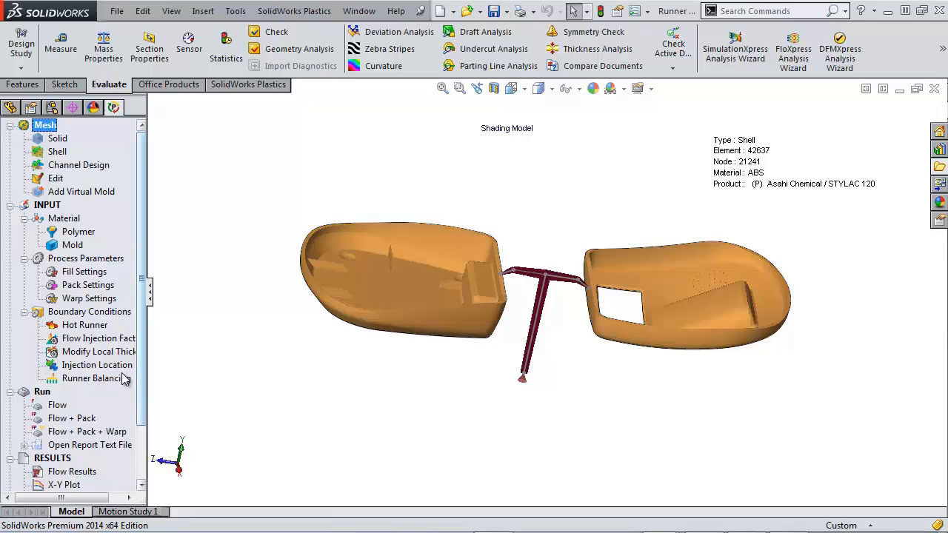
mouse_move(118, 382)
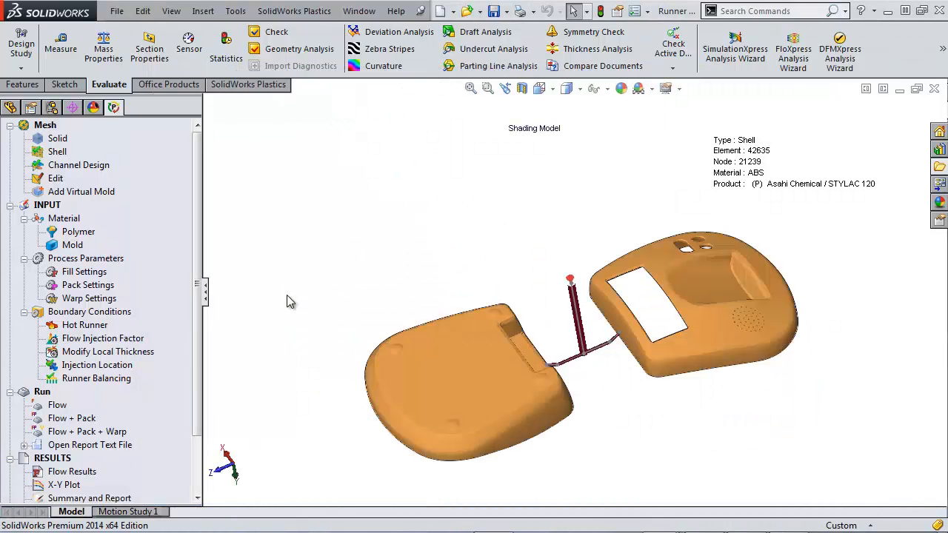
- Show Runner Balancing_01's fill-time flow results and play the fill animation
scroll("down", 3)
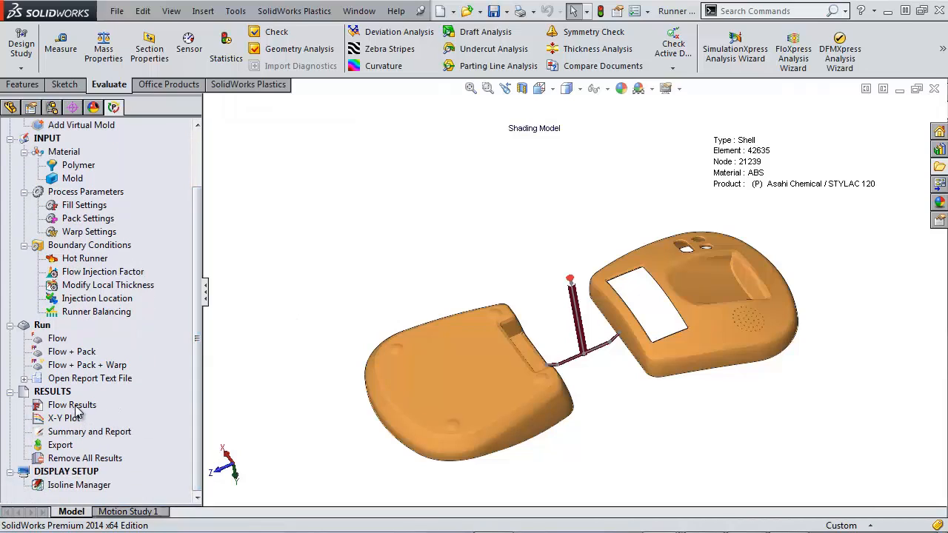
left_click(71, 406)
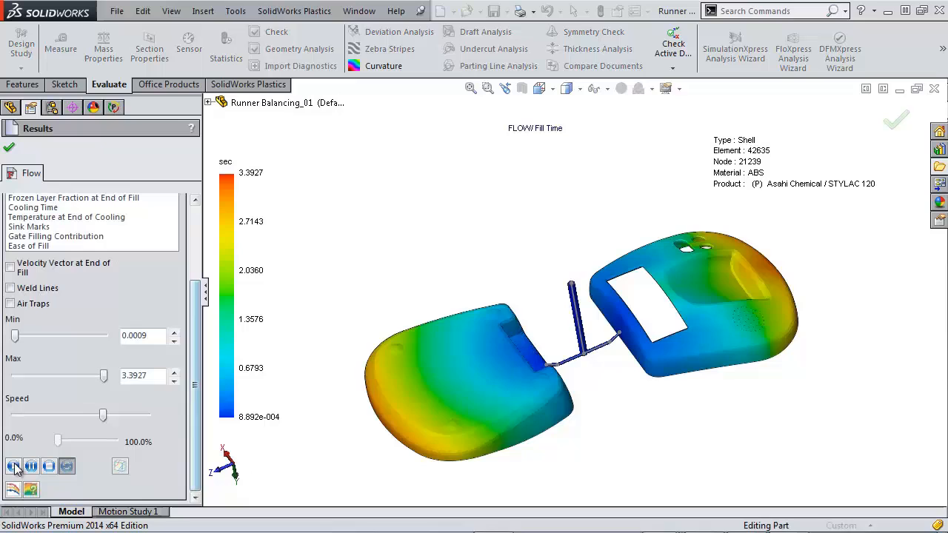
left_click(12, 465)
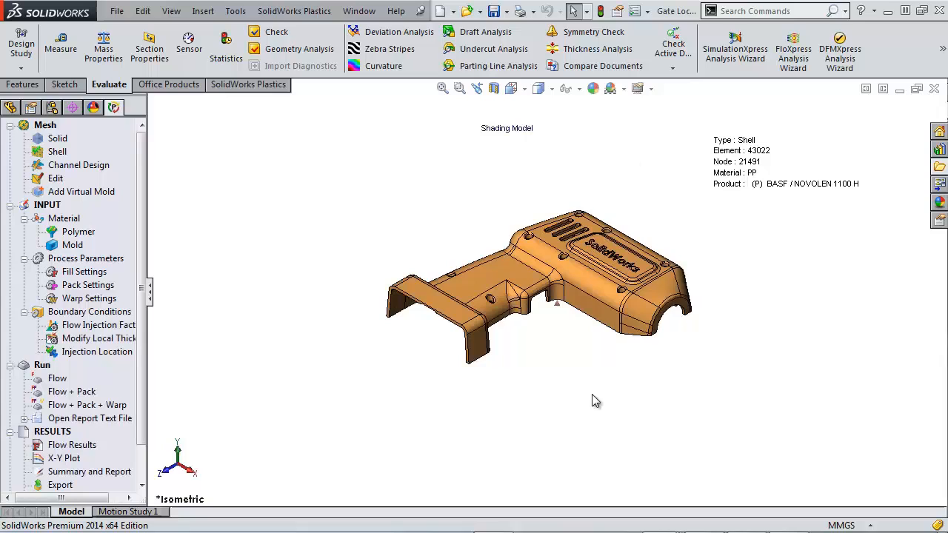
- Rotate the housing upward and display its fill-time results, up to about 2.12 s
left_click_drag(596, 400, 302, 177)
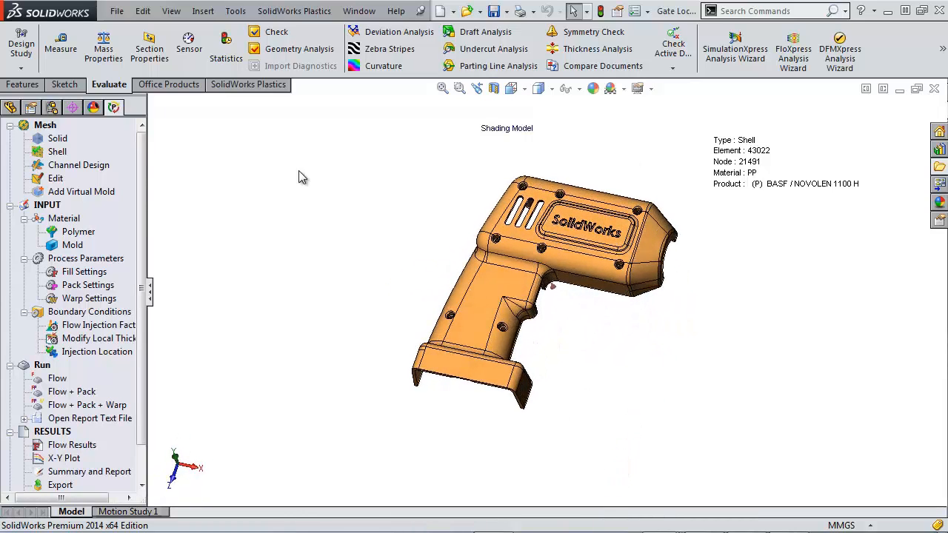
left_click(57, 378)
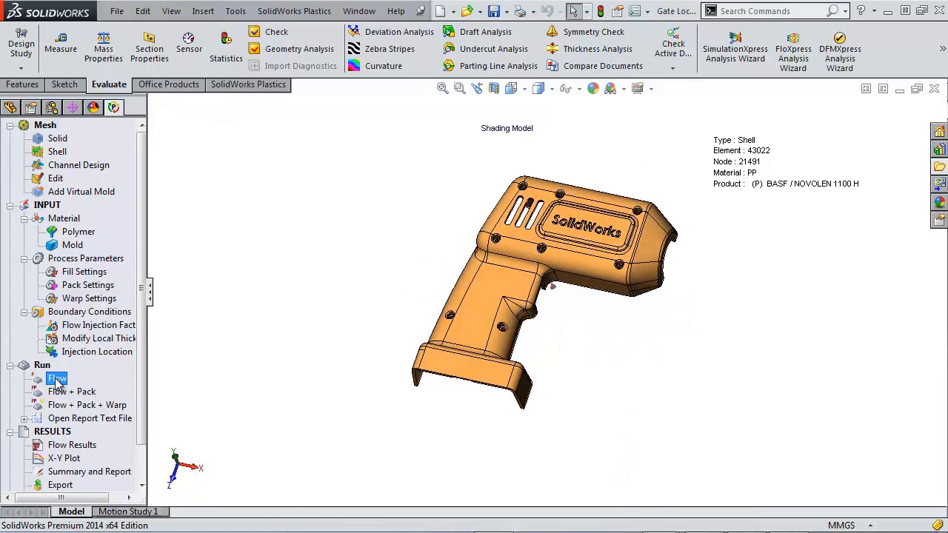
left_click(56, 377)
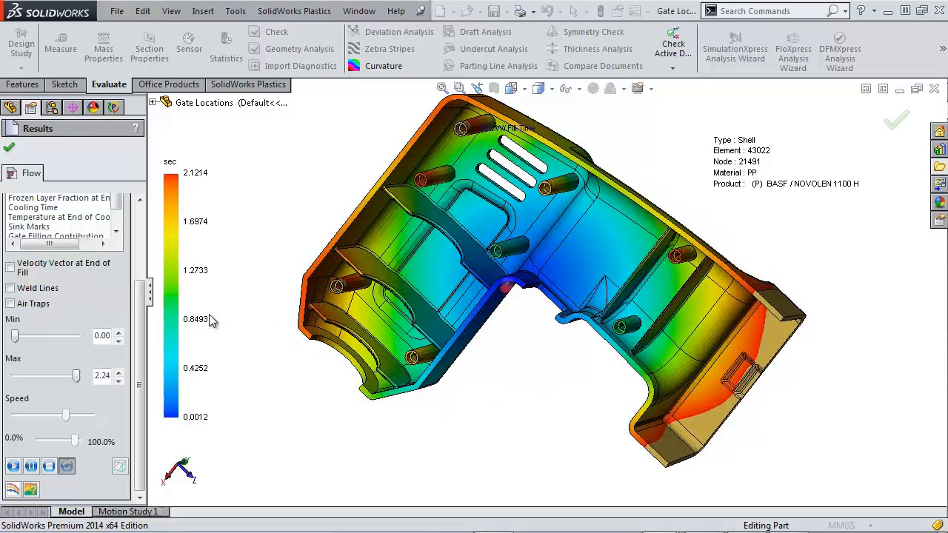
- Plot the housing's sink marks and rotate in to study the ribs
left_click(28, 265)
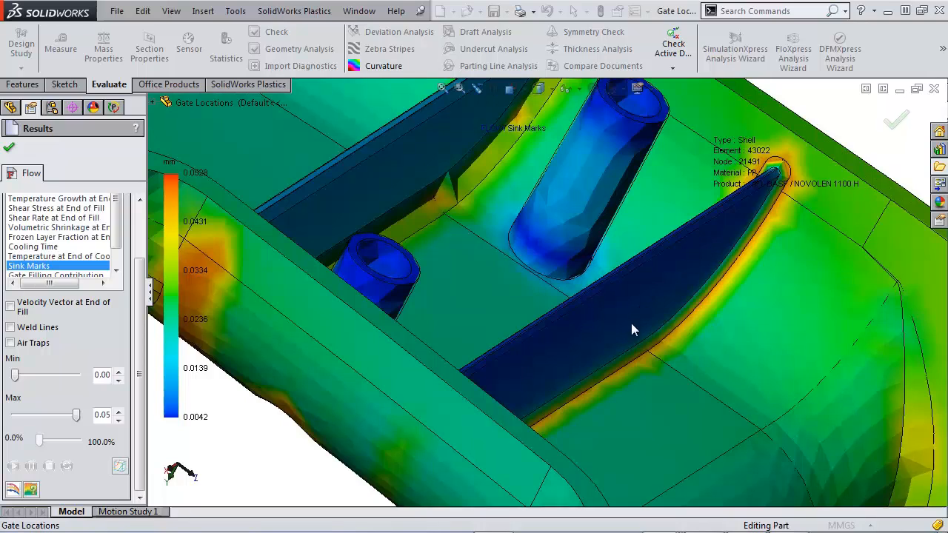
left_click_drag(634, 330, 447, 222)
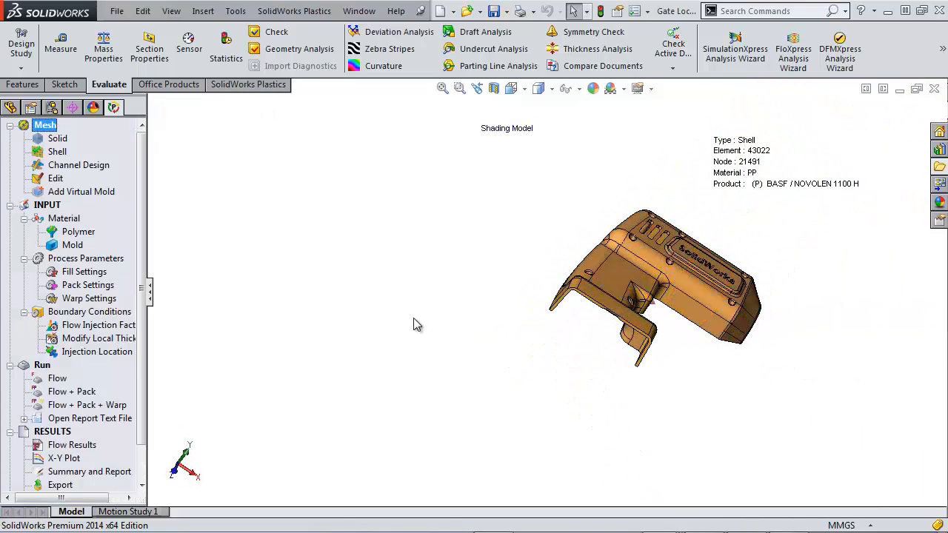
- Open Using Inserts.SLDPRT from the open documents and scroll to its flow results
left_click(450, 11)
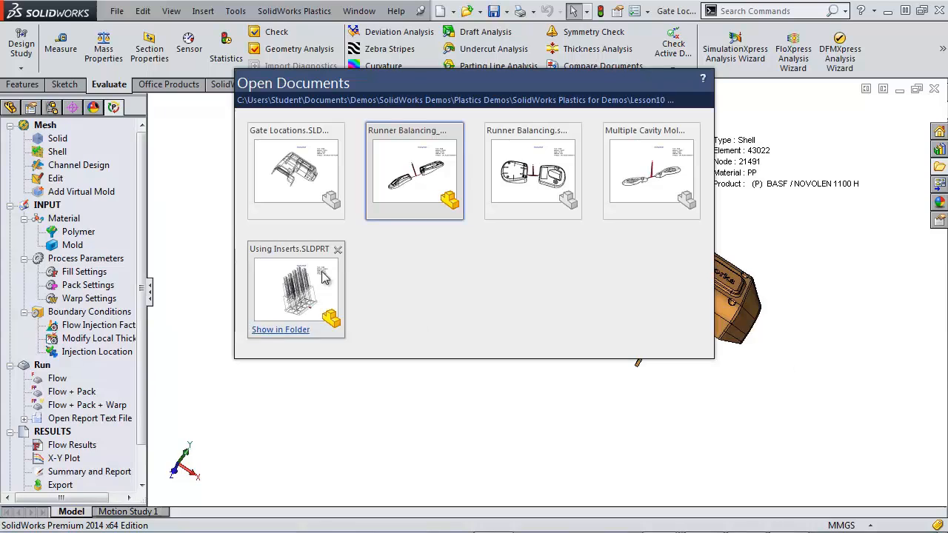
double_click(296, 289)
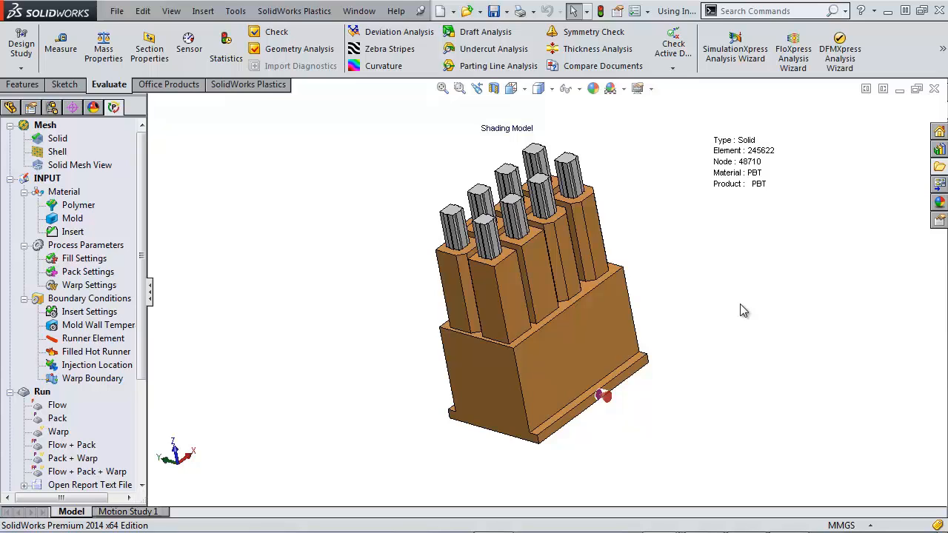
mouse_move(736, 364)
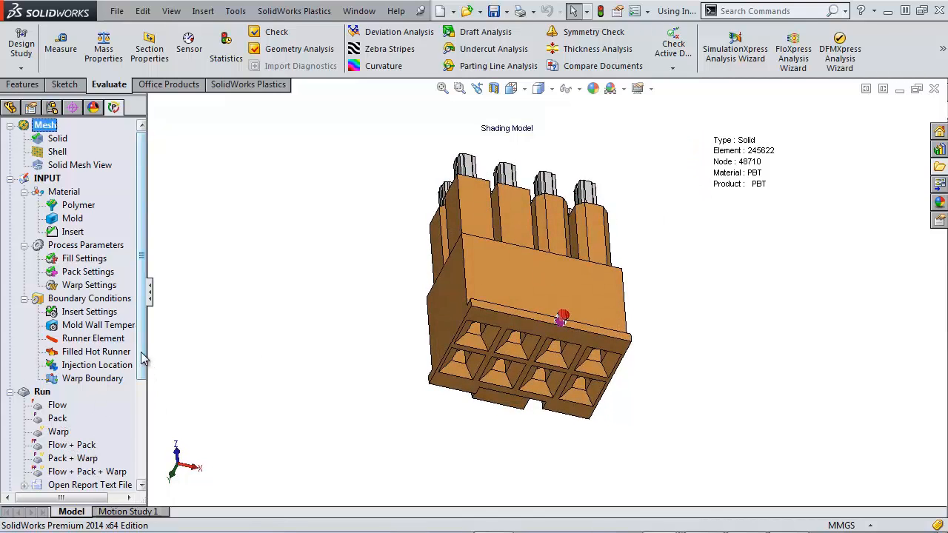
scroll("down", 3)
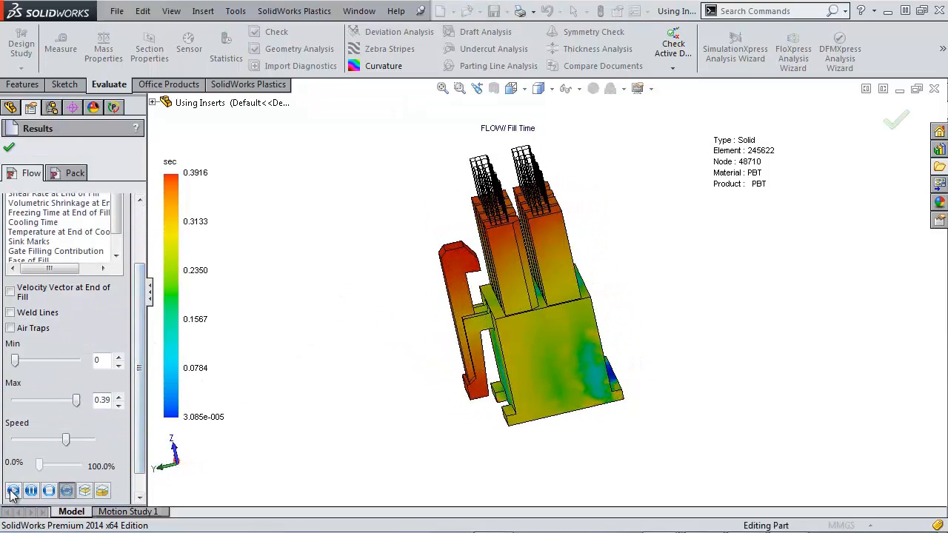
- Play the connector's fill-time animation with the fill front shown in Isosurface Mode
left_click(12, 491)
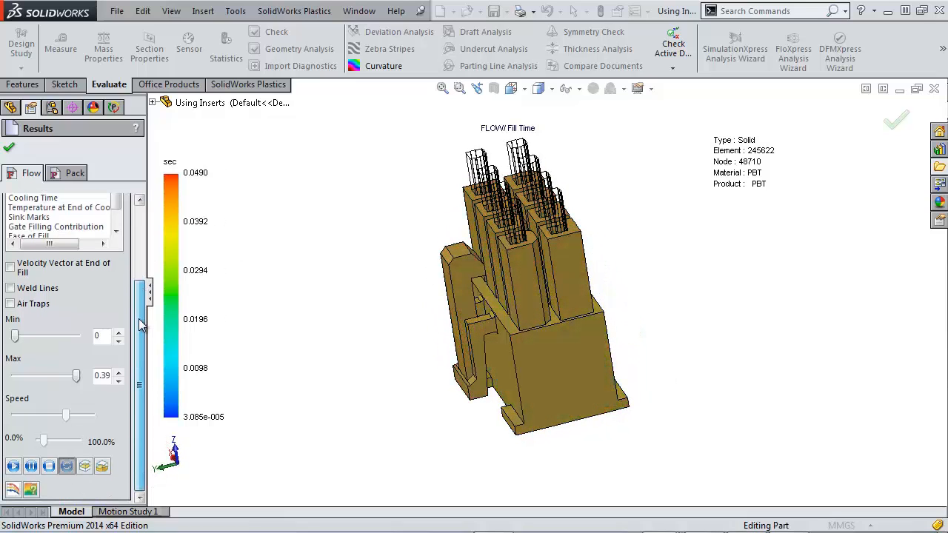
left_click(102, 464)
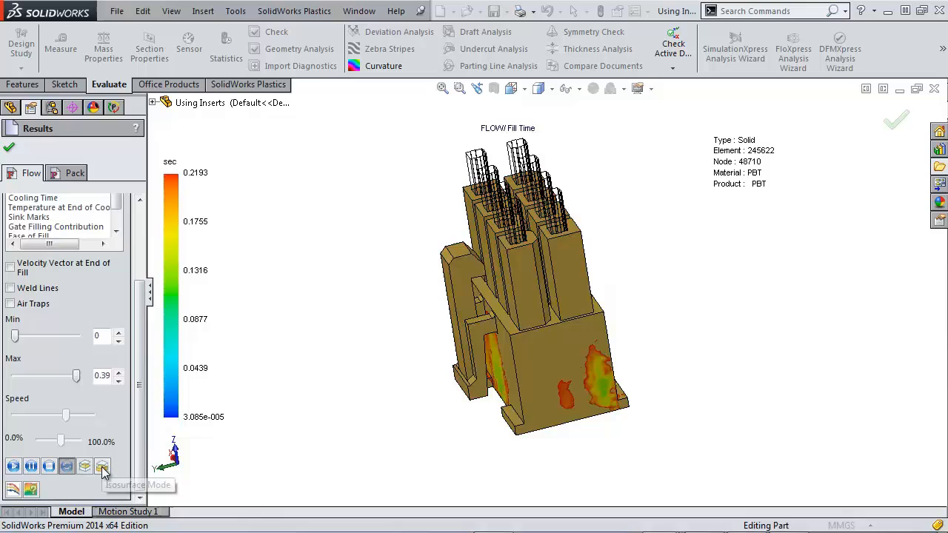
left_click(103, 467)
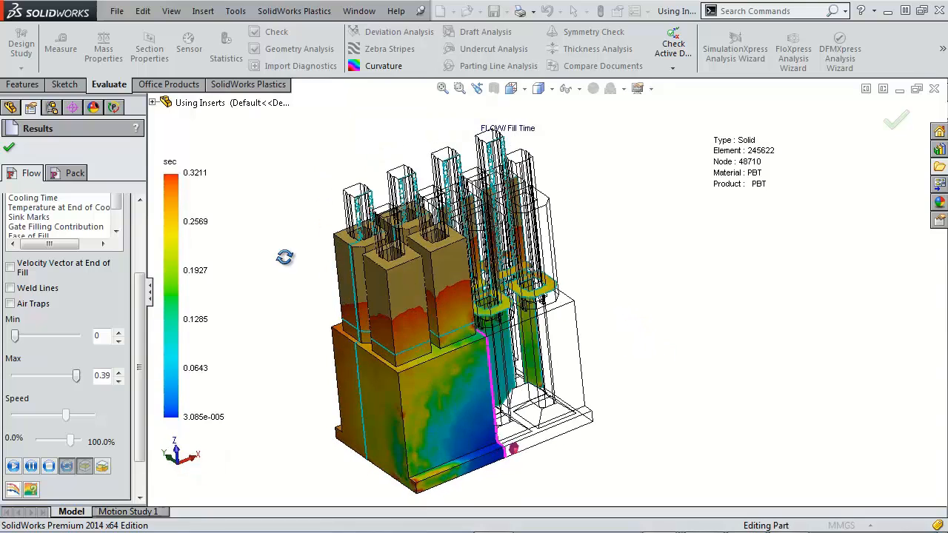
- Switch to the Pack results and plot Frozen Area at Post-Filling End
left_click(72, 172)
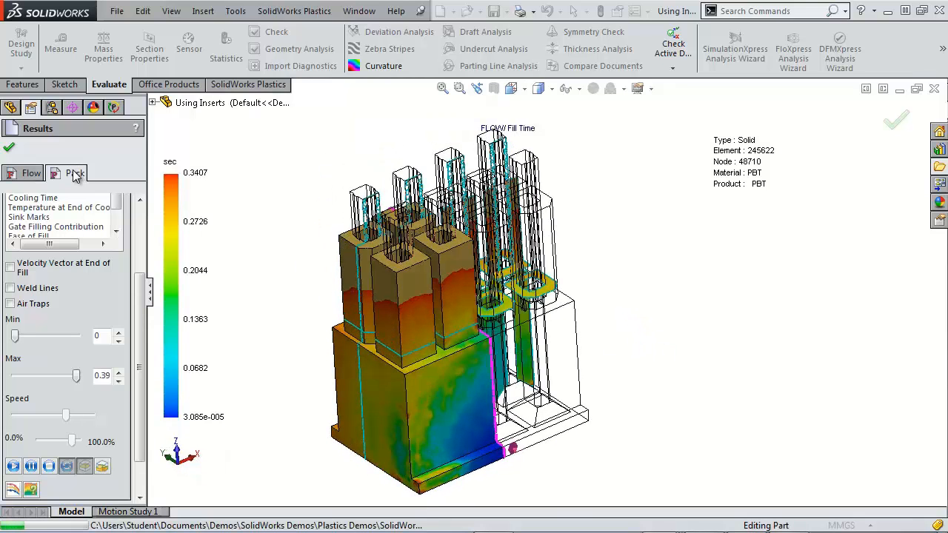
left_click(74, 173)
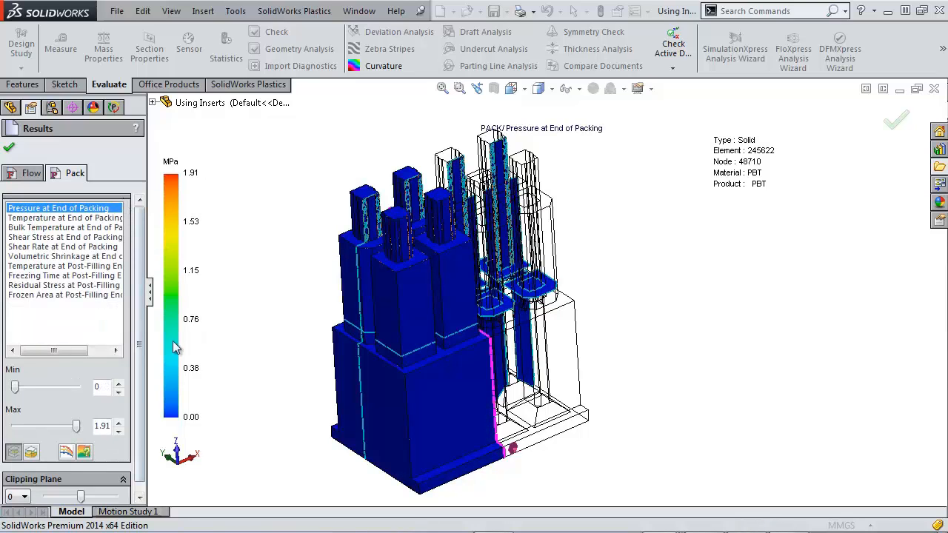
mouse_move(467, 155)
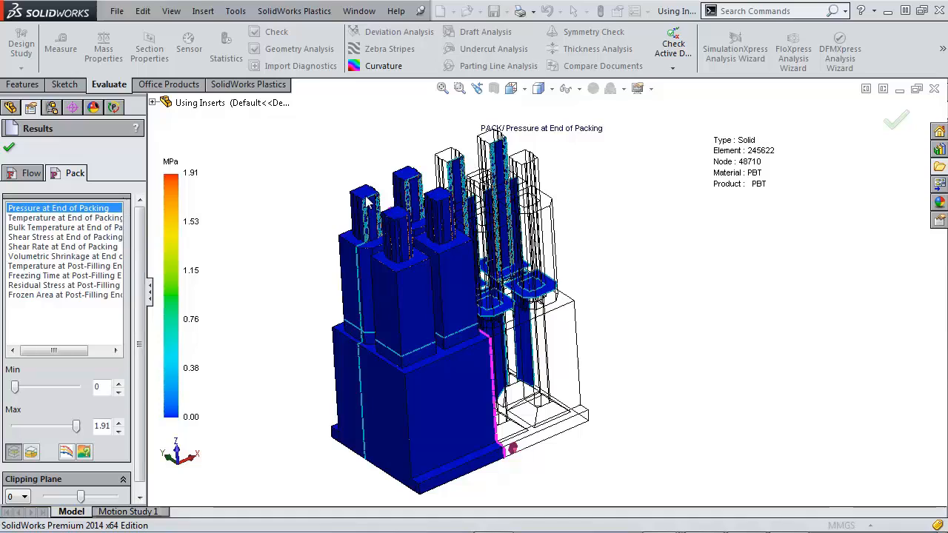
mouse_move(99, 280)
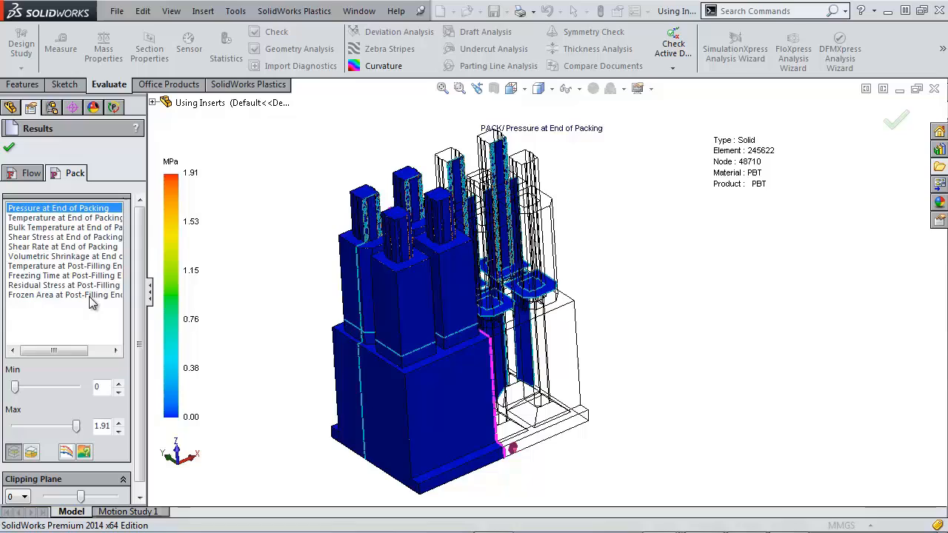
left_click(63, 295)
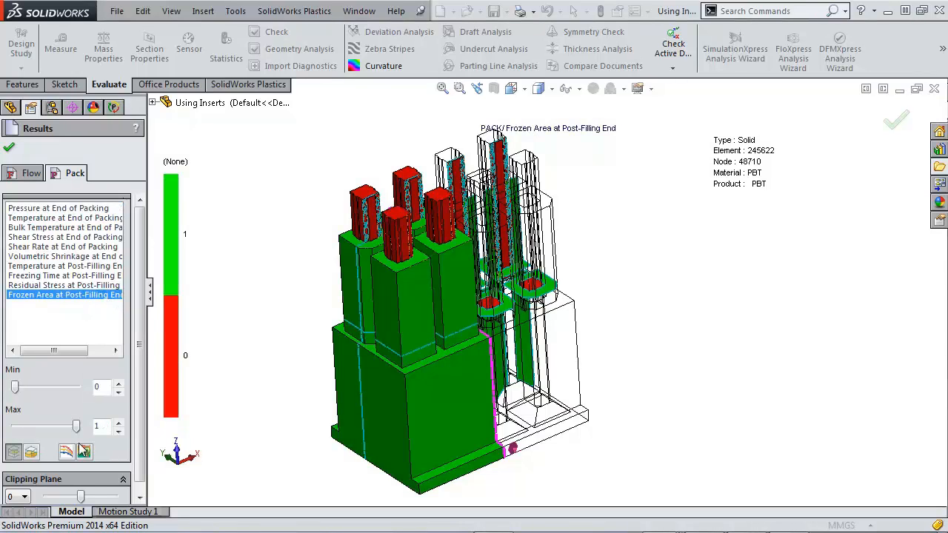